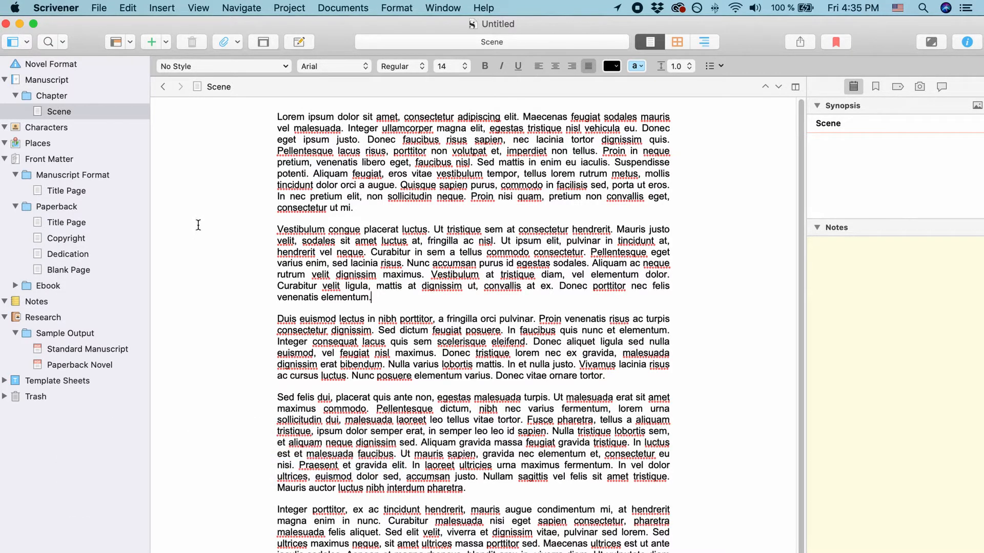
pyautogui.moveTo(278, 225)
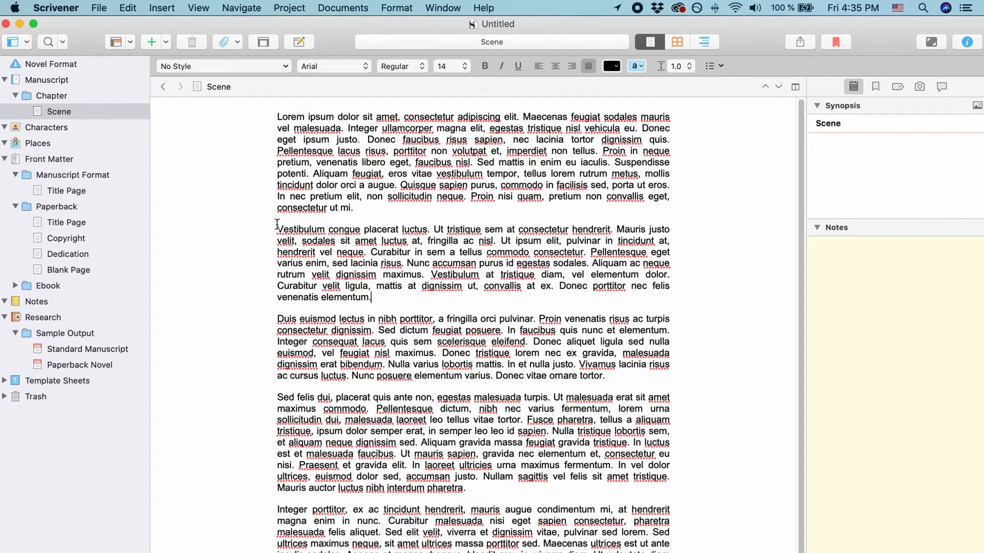
pyautogui.moveTo(242, 144)
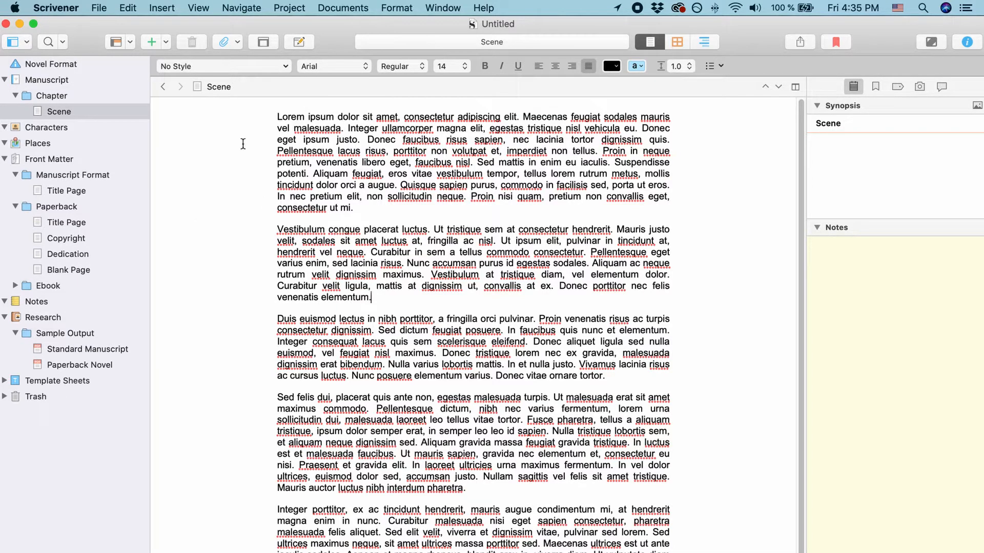
pyautogui.moveTo(244, 187)
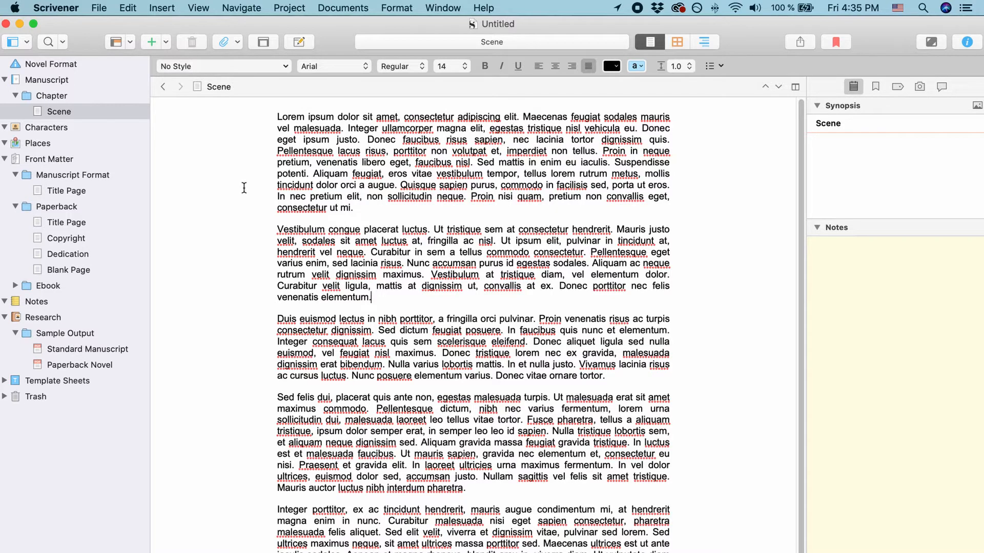
# Bring up Scrivener Preferences at the Editing section's general Options.
pyautogui.click(55, 8)
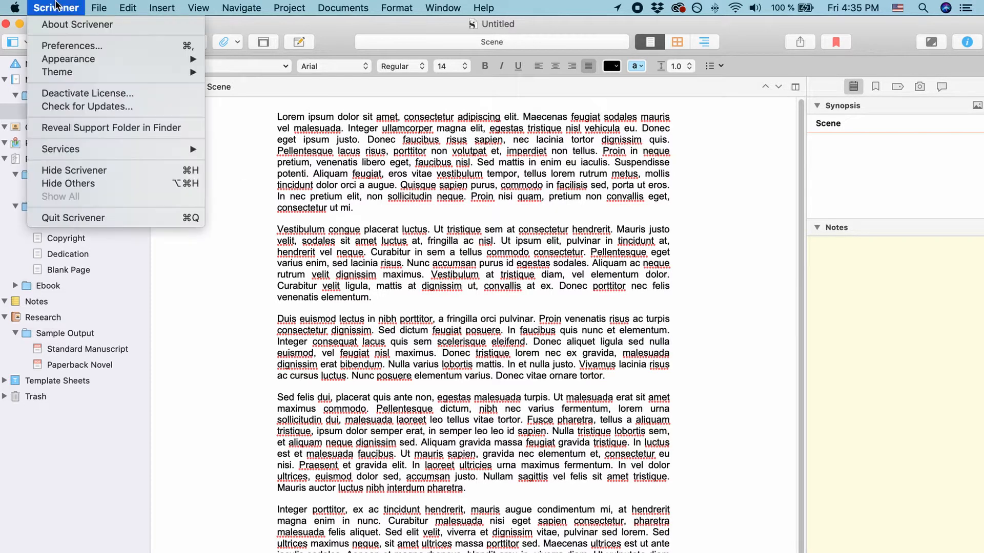
pyautogui.click(261, 183)
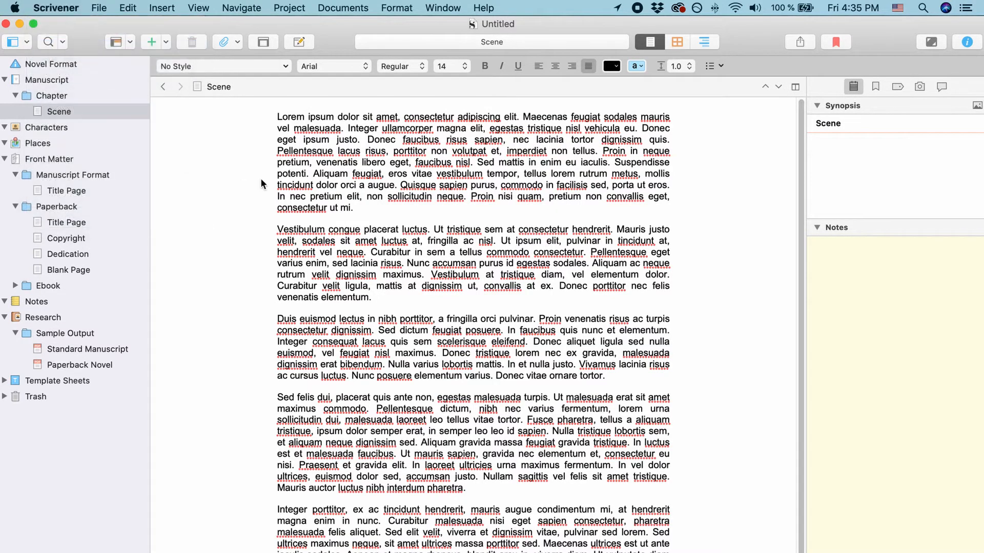
pyautogui.click(55, 9)
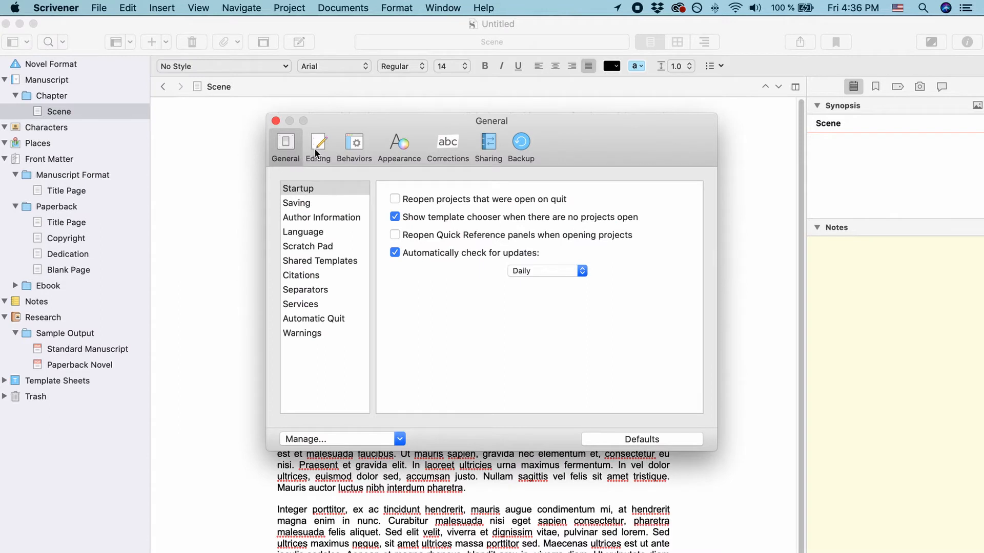
pyautogui.click(318, 146)
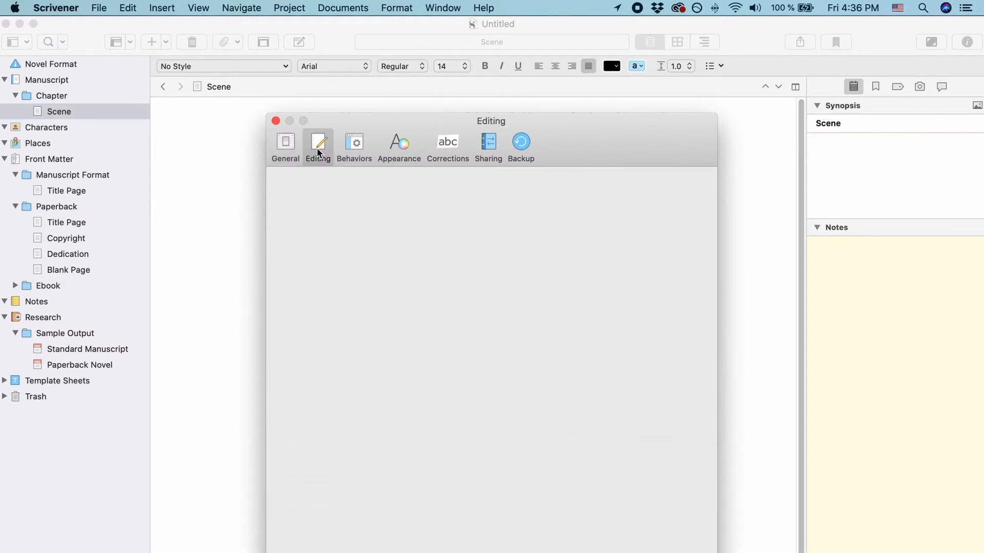
pyautogui.click(317, 144)
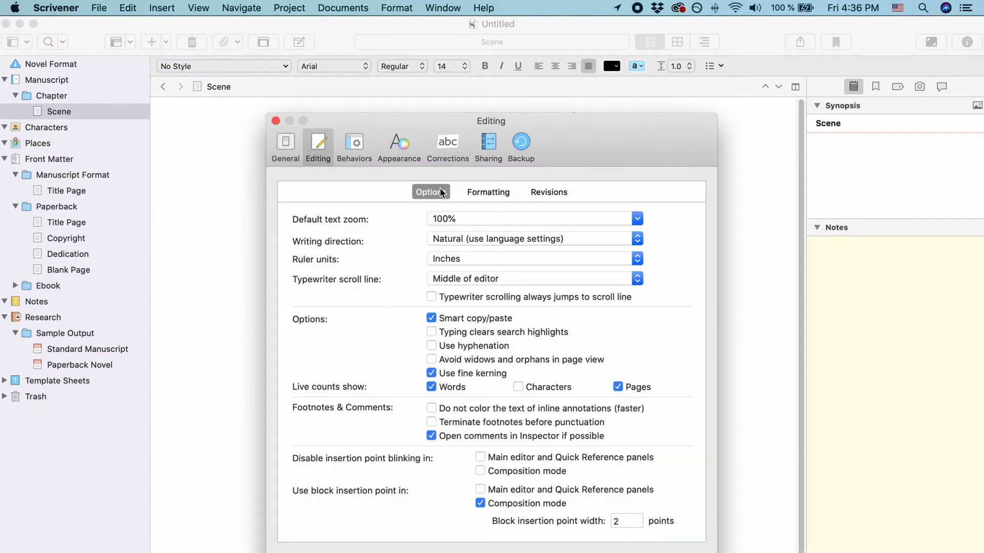
# Show the Formatting defaults for new documents and dismiss the Fonts panel unchanged.
pyautogui.click(487, 192)
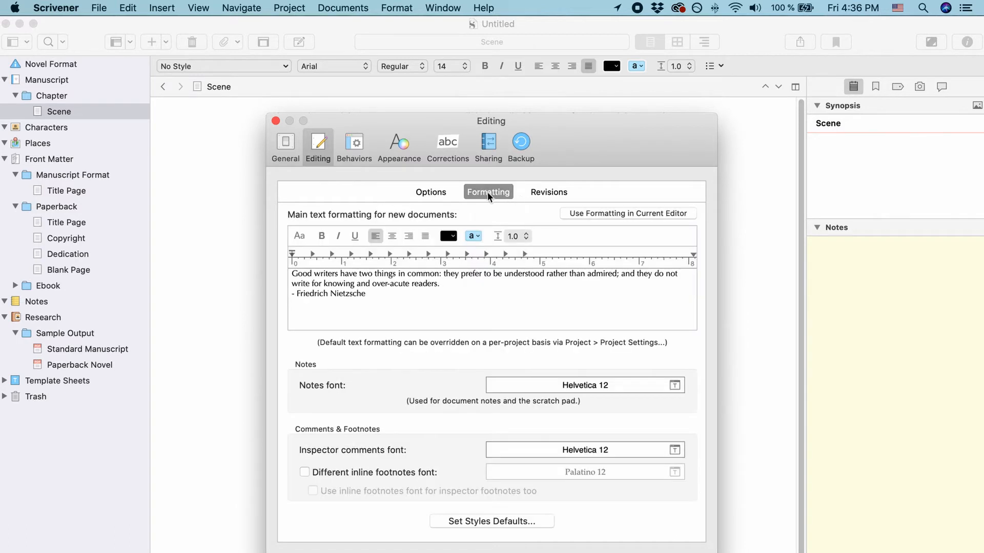
pyautogui.moveTo(296, 244)
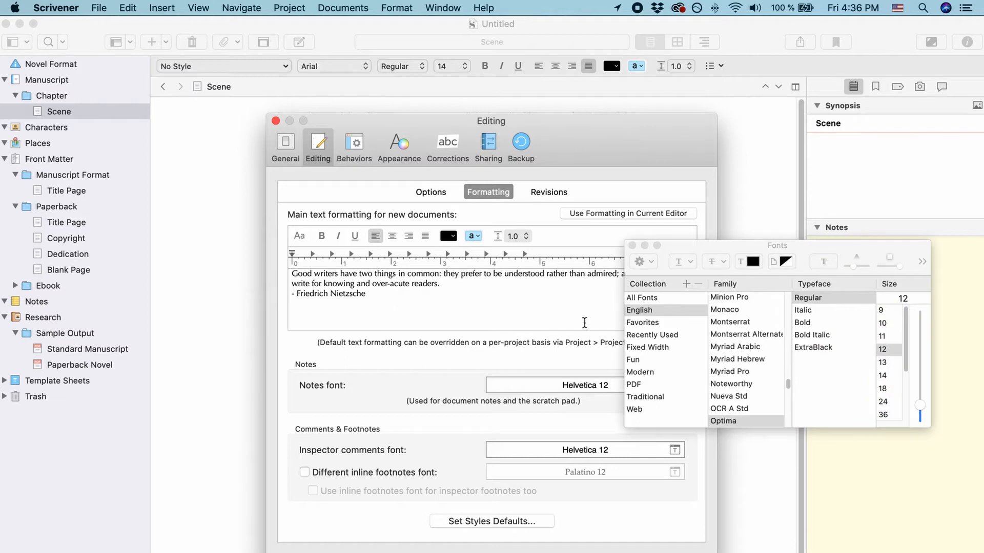
pyautogui.moveTo(633, 245)
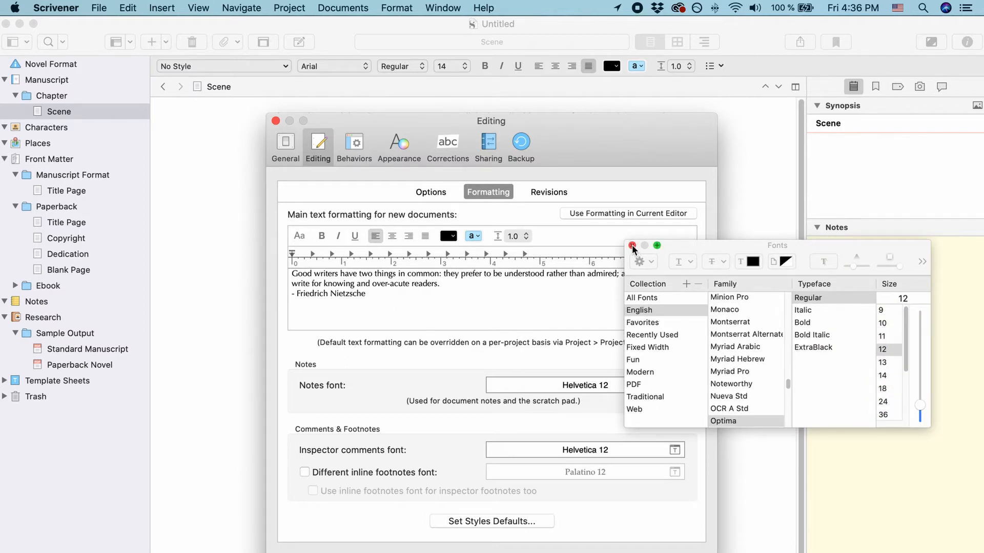
pyautogui.click(633, 245)
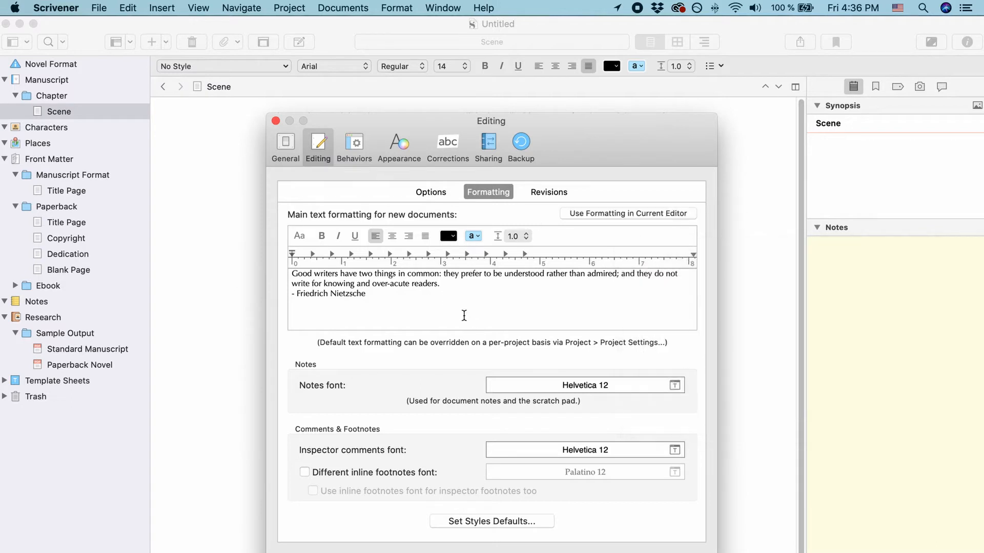
pyautogui.moveTo(578, 217)
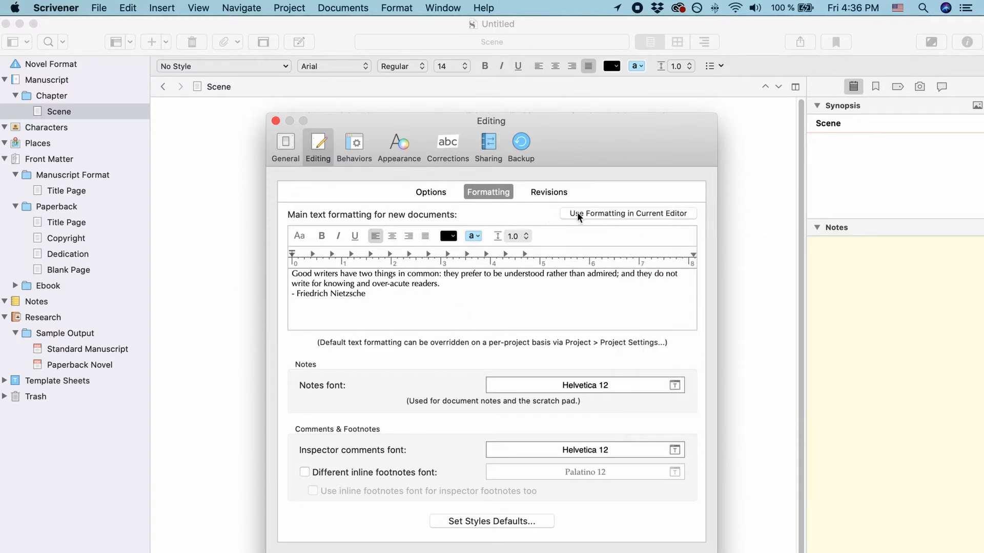
pyautogui.moveTo(656, 221)
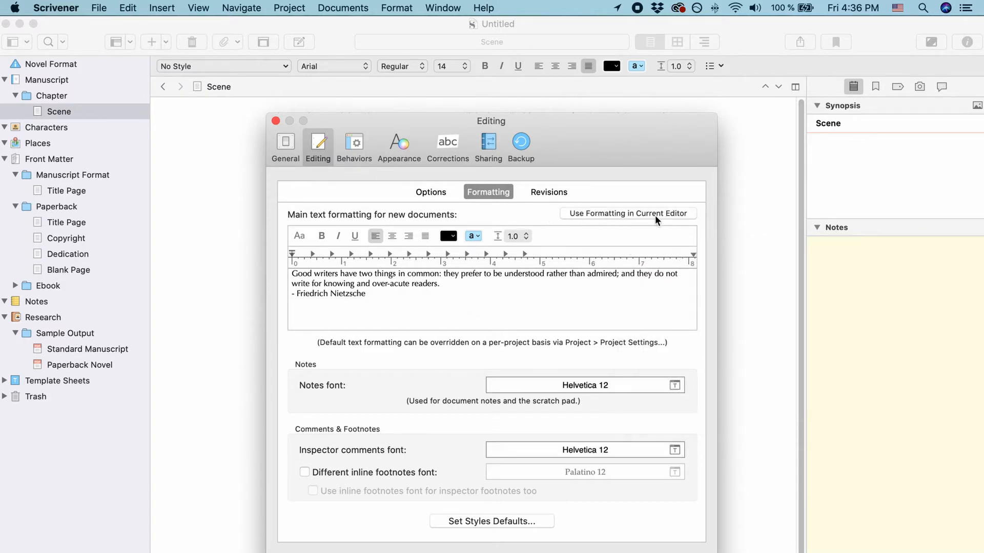
pyautogui.moveTo(520, 292)
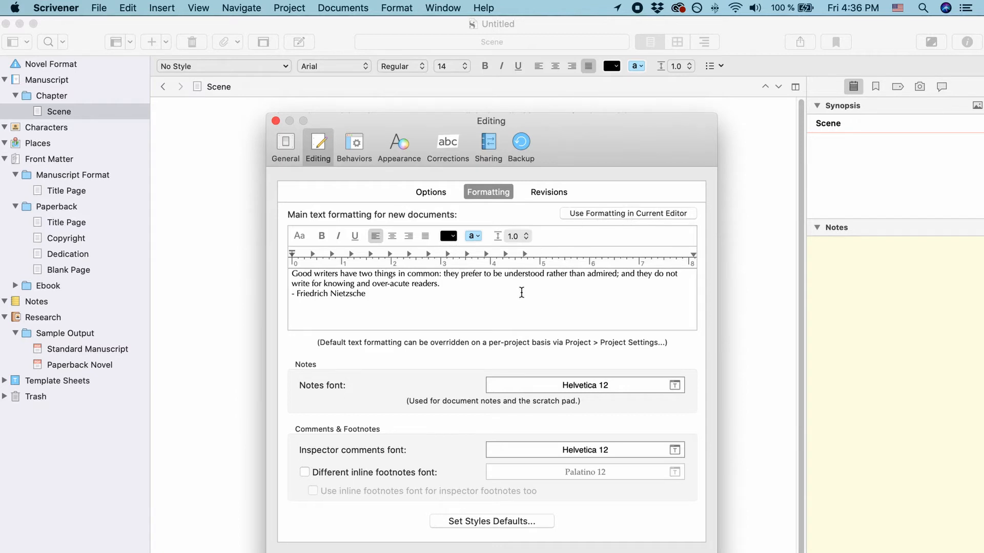
pyautogui.moveTo(488, 294)
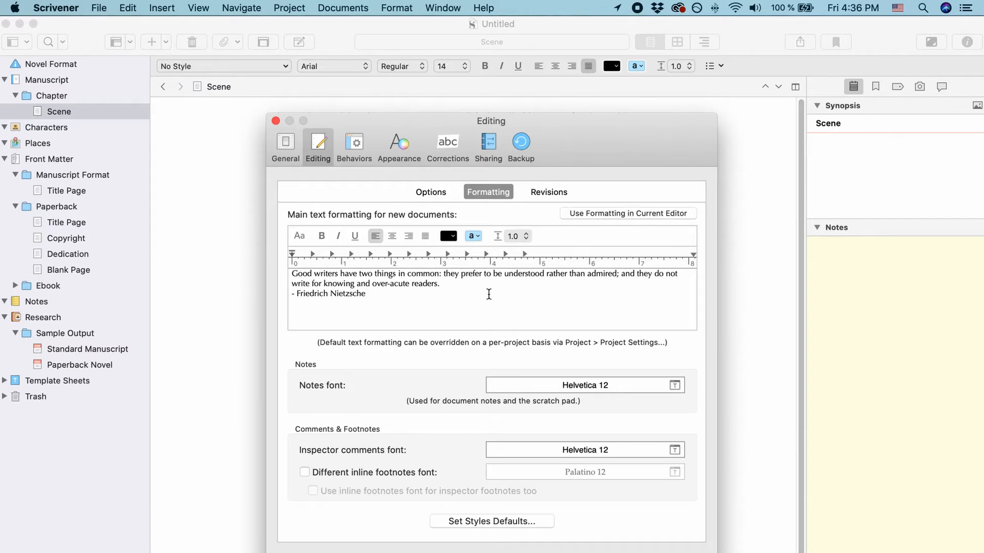
pyautogui.moveTo(494, 295)
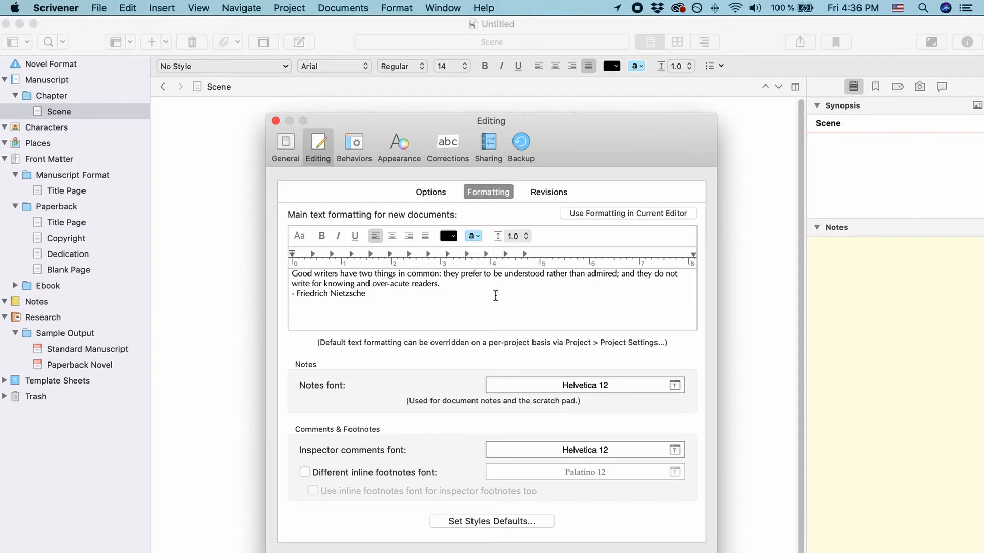
pyautogui.moveTo(455, 295)
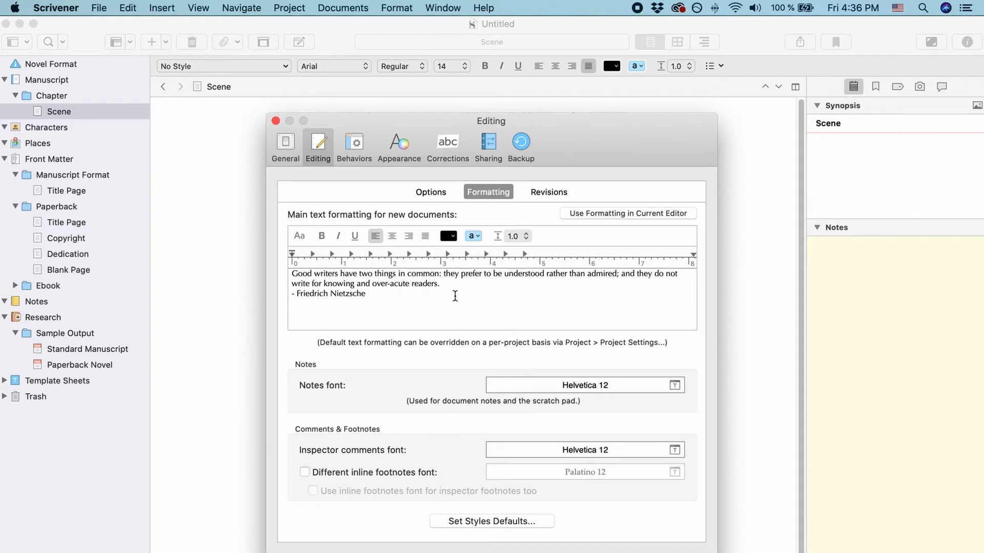
pyautogui.moveTo(462, 296)
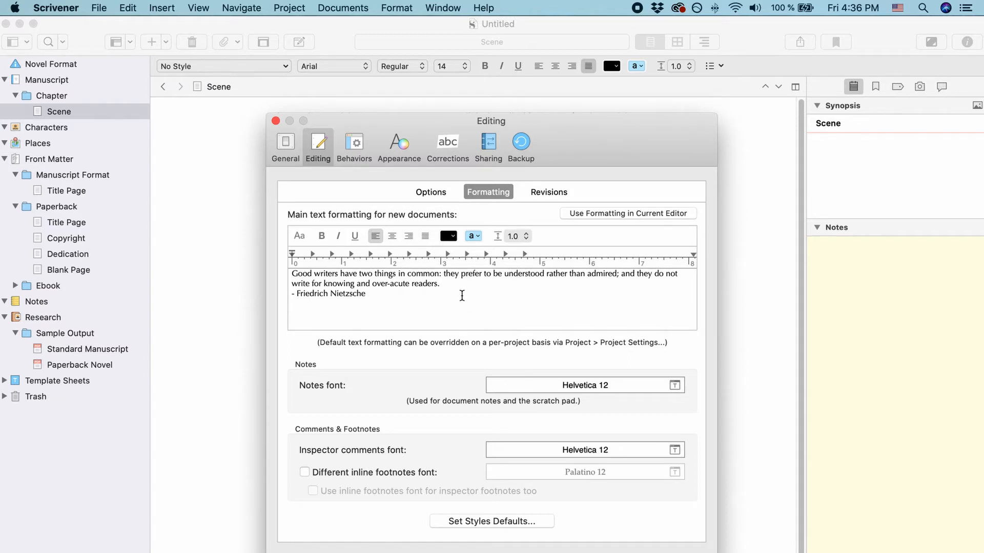
pyautogui.moveTo(429, 253)
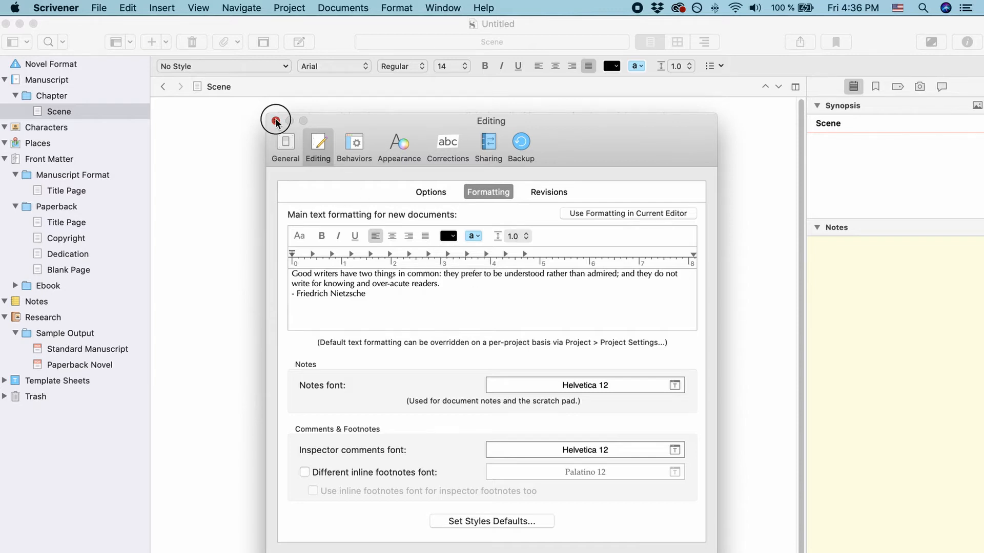
# Close Preferences and bring up Project Settings from the Project menu.
pyautogui.click(275, 120)
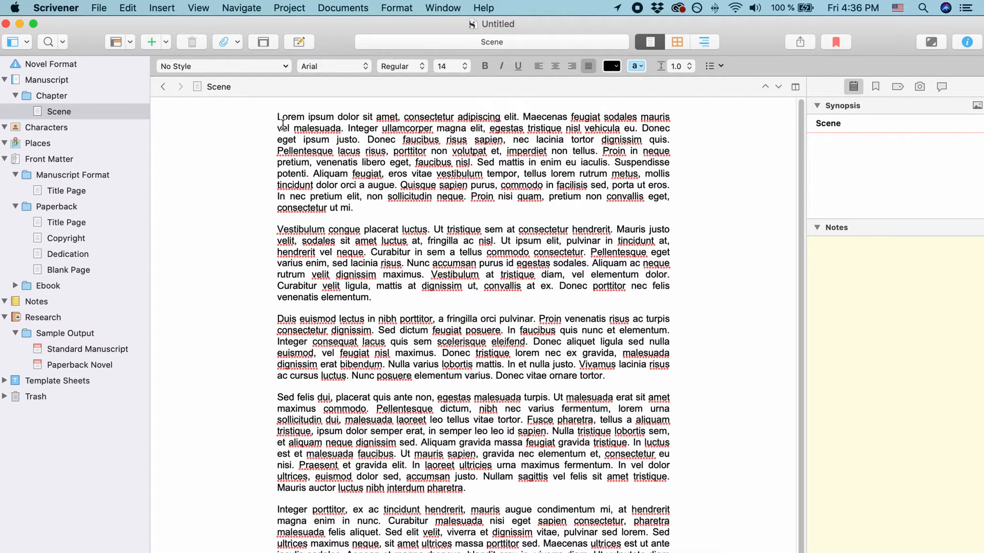
pyautogui.click(289, 8)
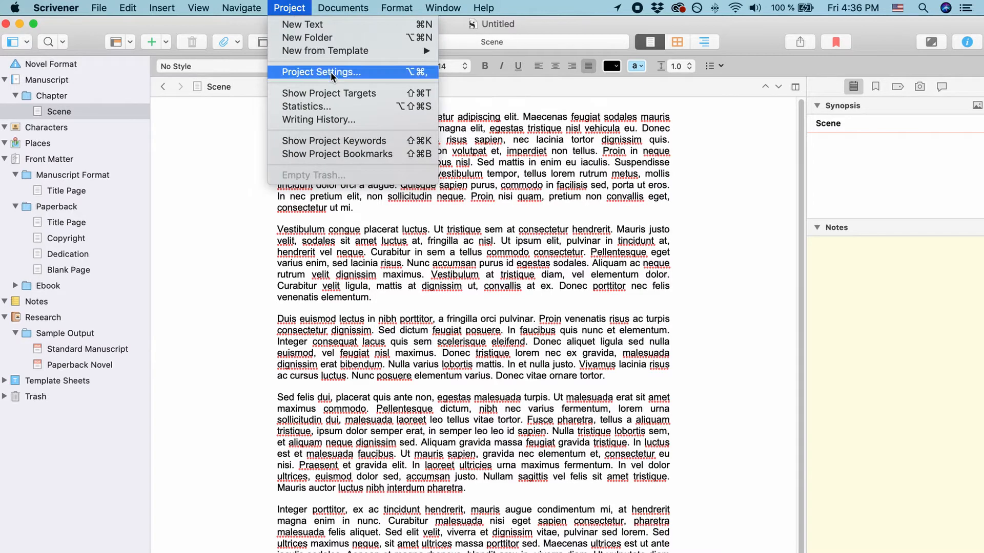
pyautogui.click(320, 71)
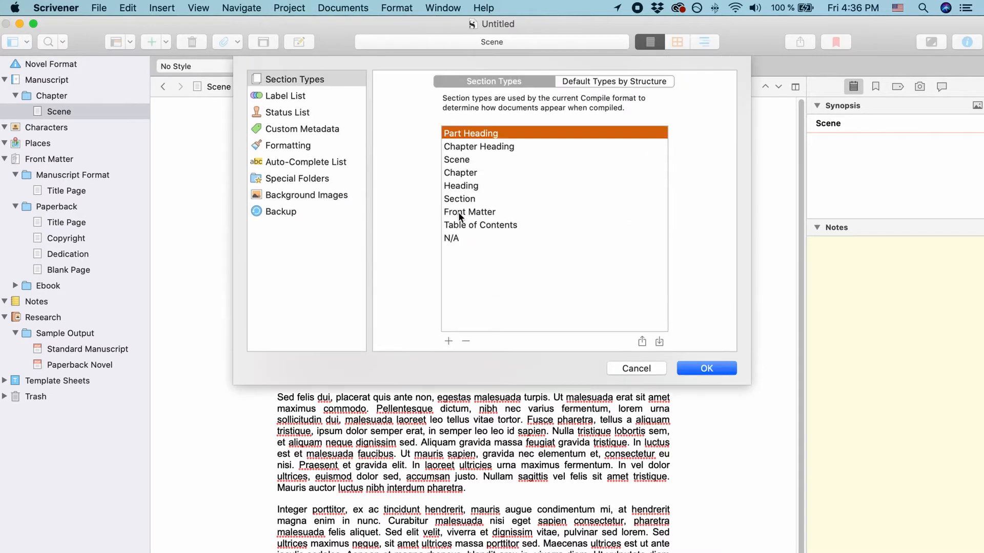
# In Project Settings > Formatting, enable 'Use different default formatting for new documents in this project'.
pyautogui.click(289, 145)
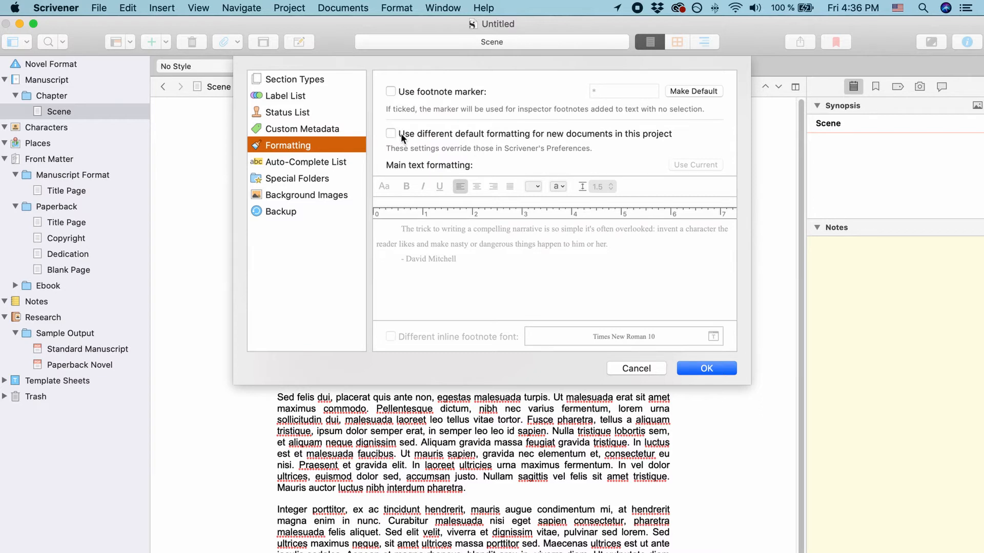
pyautogui.moveTo(491, 141)
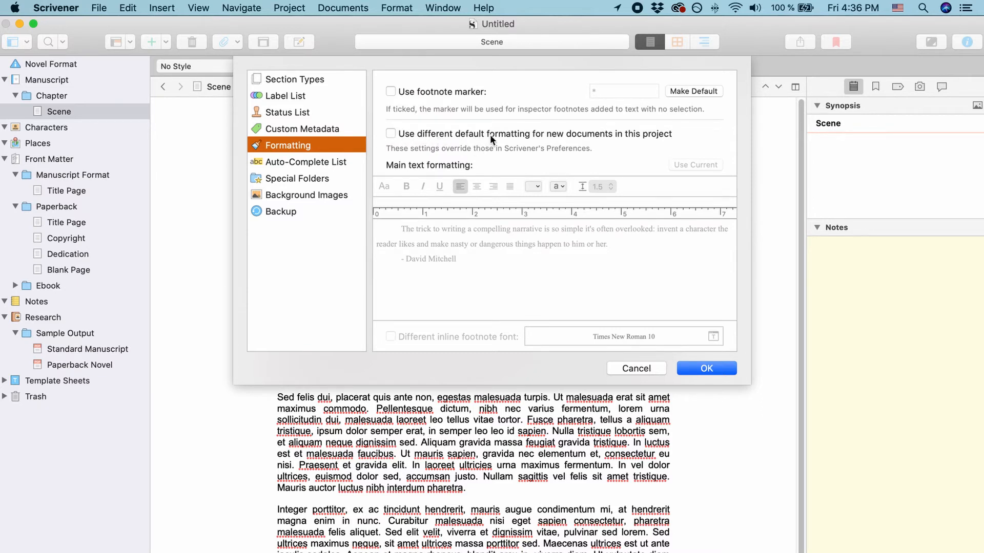
pyautogui.moveTo(624, 141)
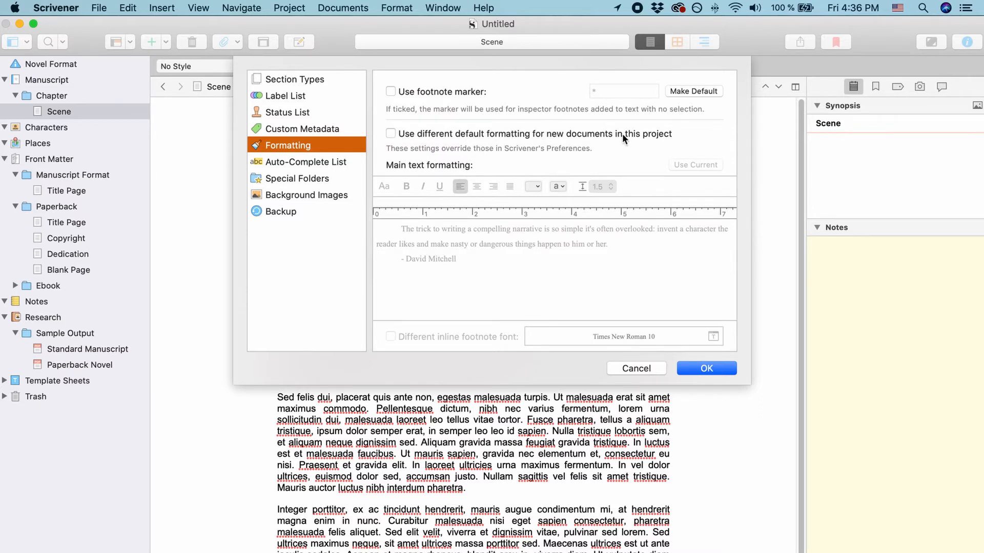
pyautogui.moveTo(457, 226)
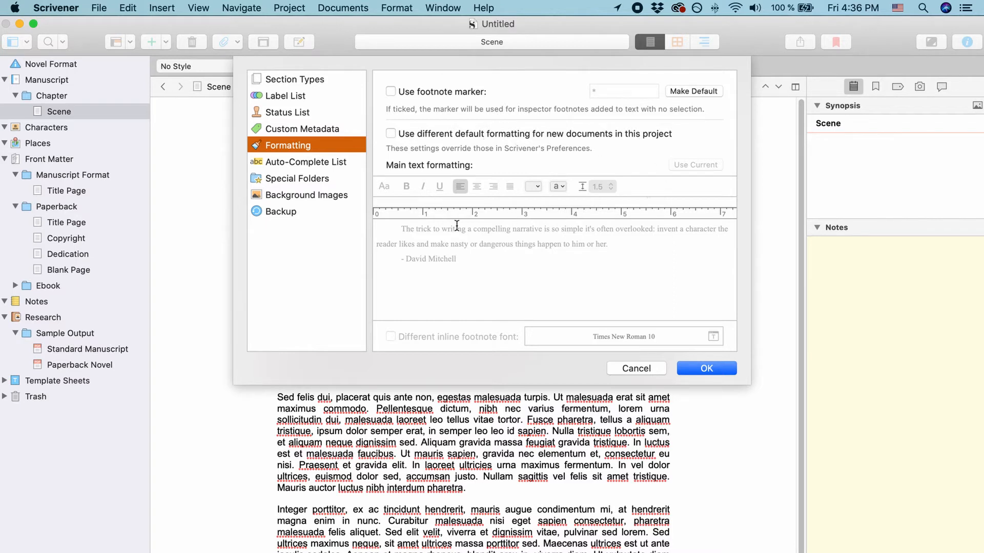
pyautogui.click(390, 134)
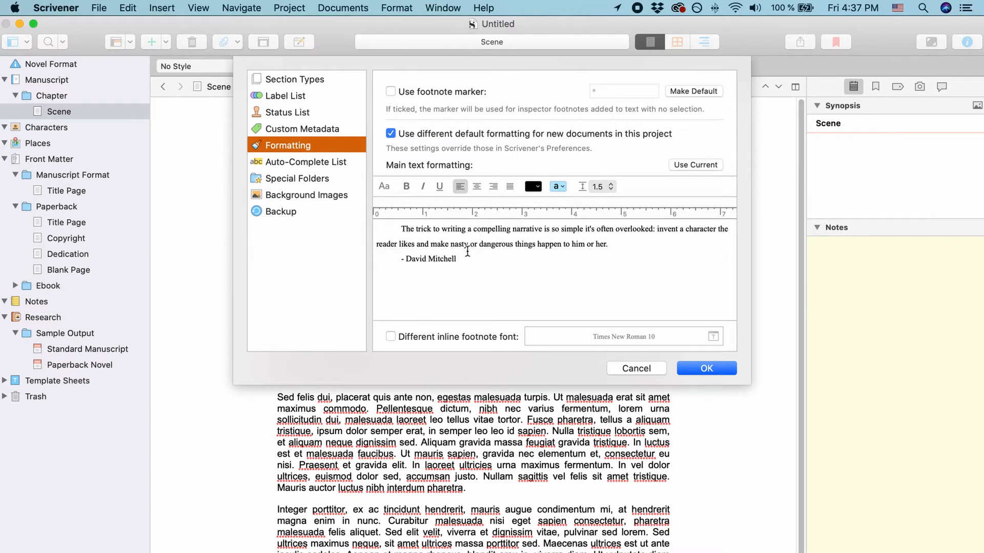
pyautogui.moveTo(474, 255)
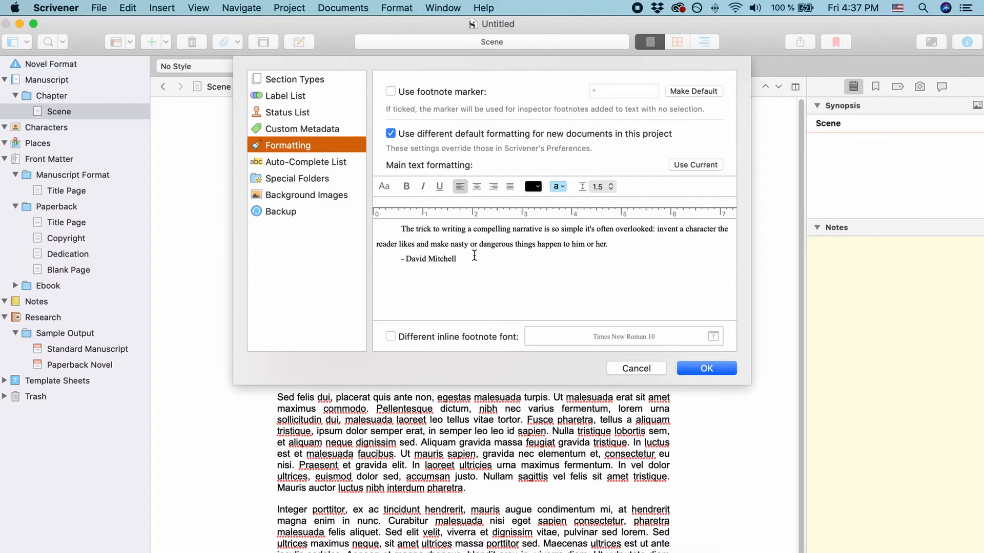
pyautogui.moveTo(560, 174)
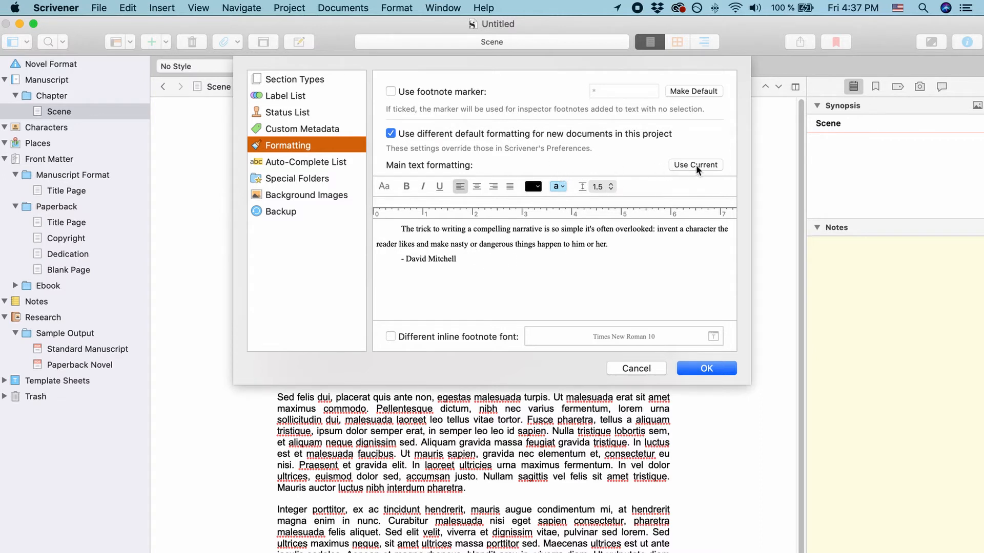
pyautogui.moveTo(649, 202)
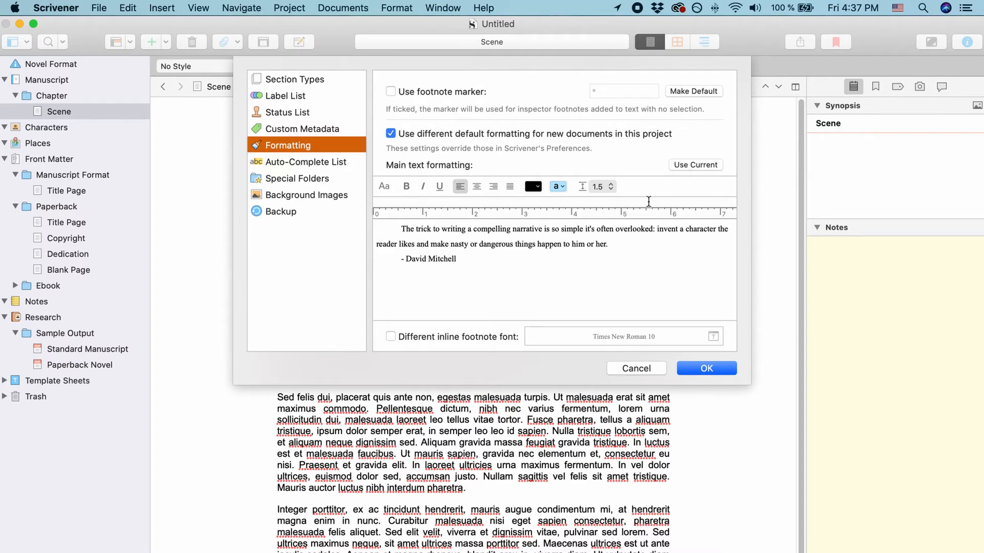
pyautogui.moveTo(595, 380)
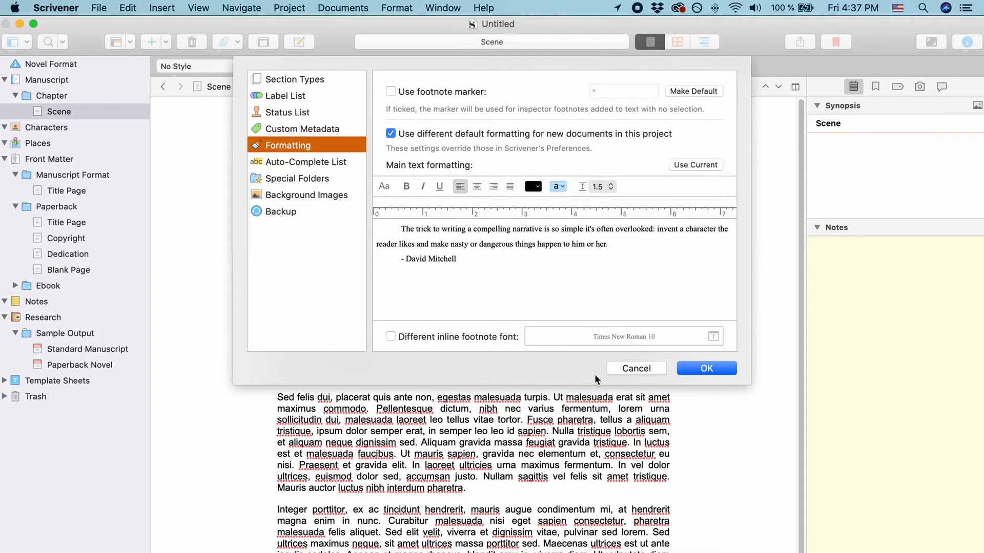
pyautogui.moveTo(491, 152)
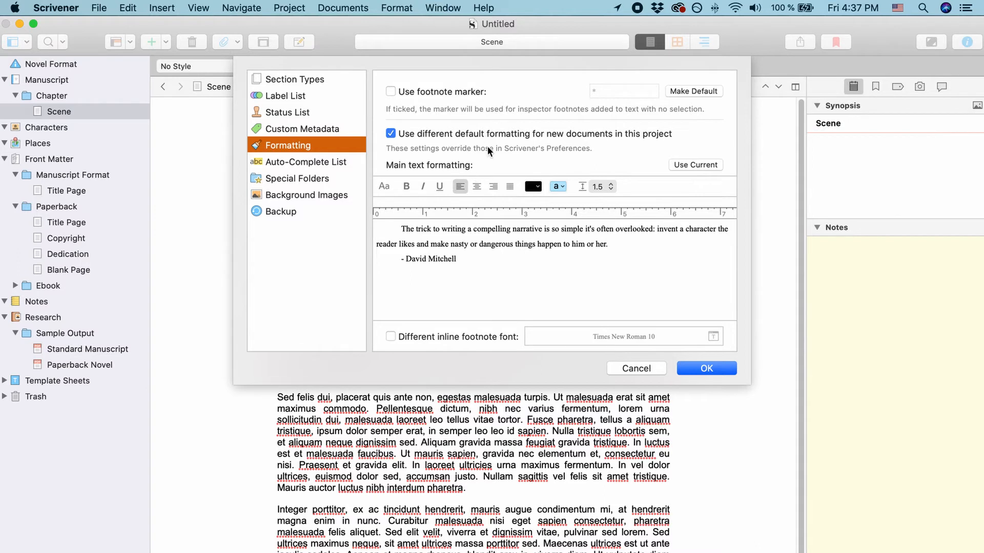
pyautogui.moveTo(424, 213)
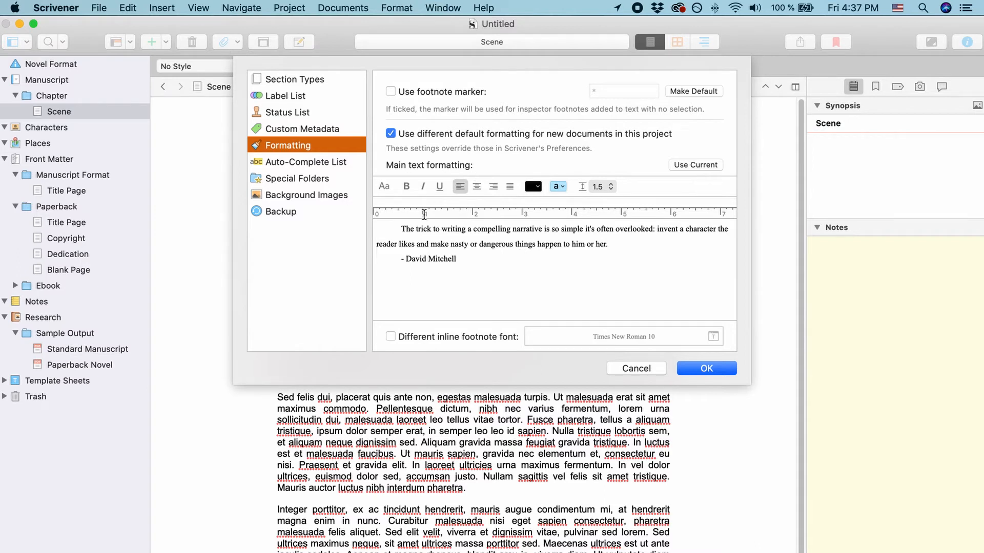
pyautogui.moveTo(458, 252)
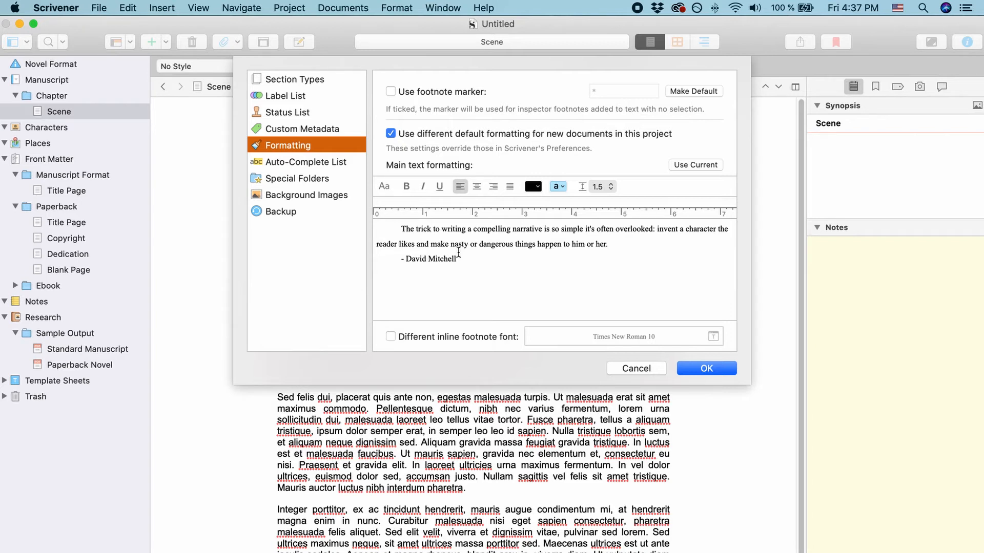
pyautogui.moveTo(467, 252)
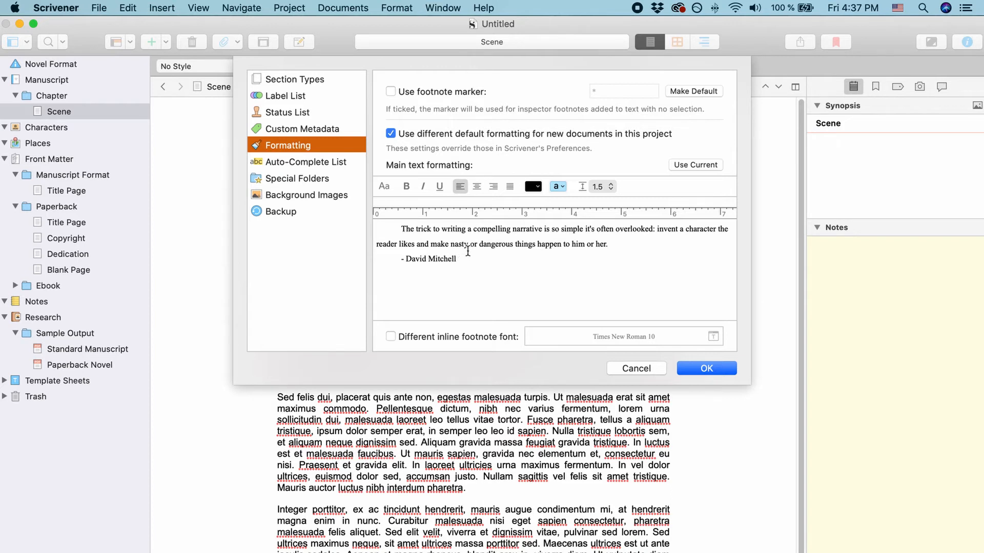
pyautogui.moveTo(482, 153)
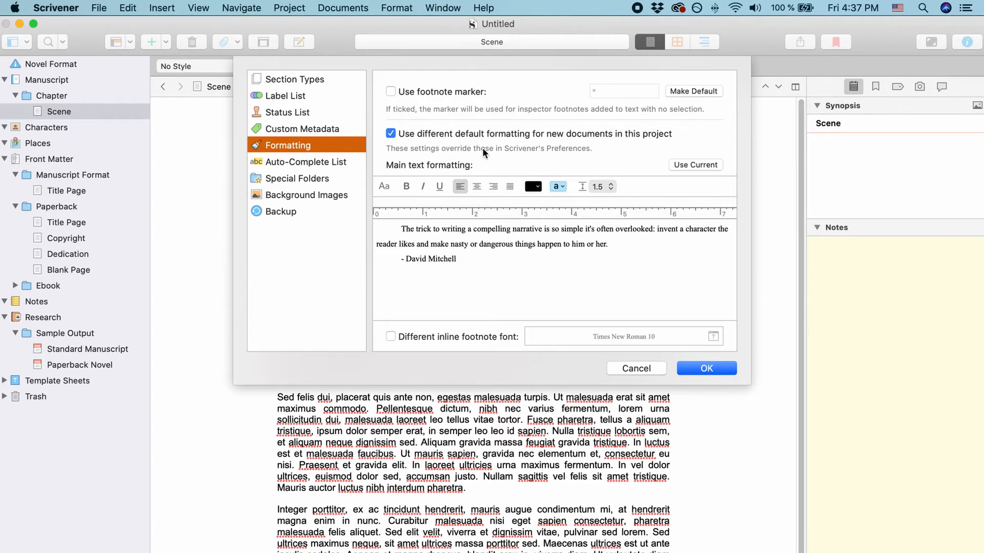
pyautogui.moveTo(624, 345)
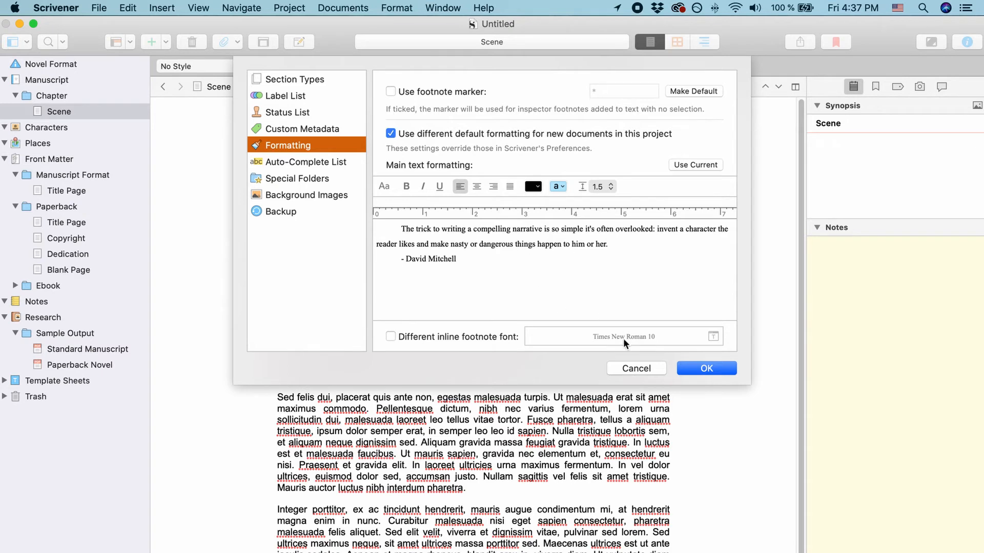
pyautogui.moveTo(645, 370)
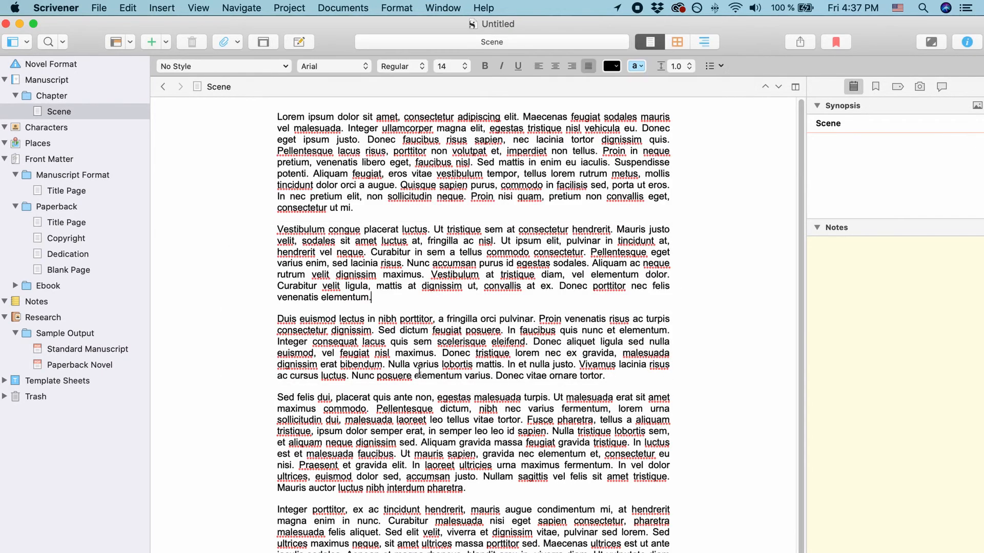
pyautogui.moveTo(467, 384)
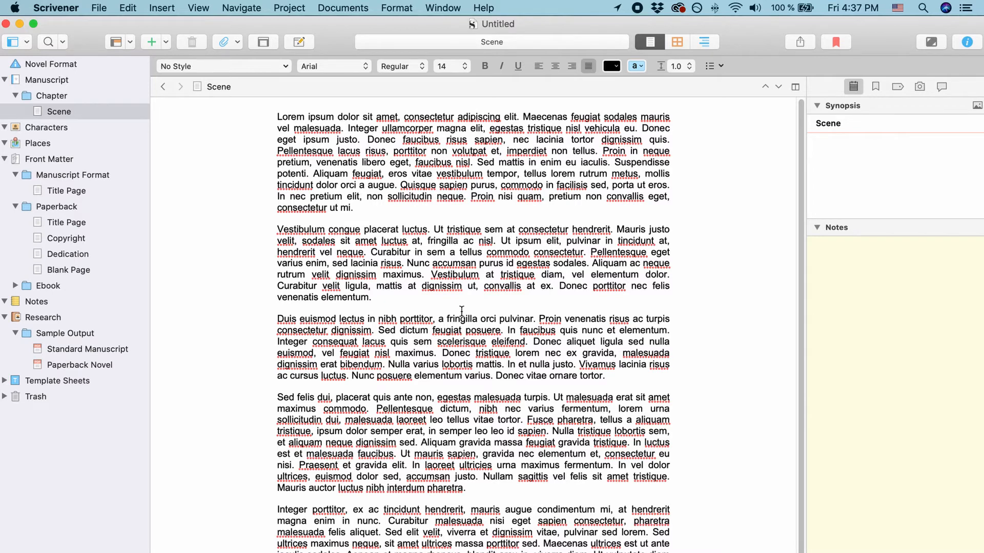
# Check the Scene text, then show the Copyright page under Front Matter > Paperback.
pyautogui.click(371, 297)
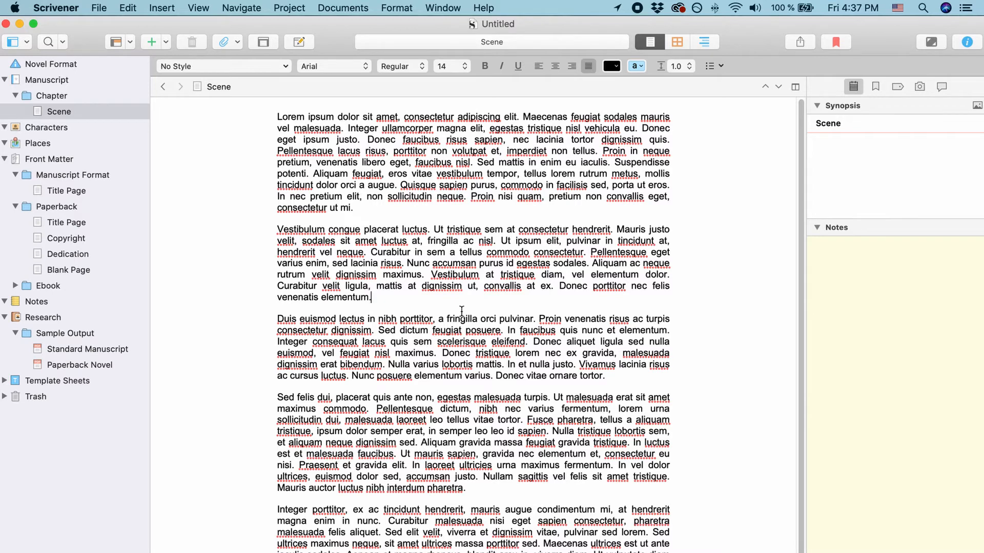
pyautogui.moveTo(471, 297)
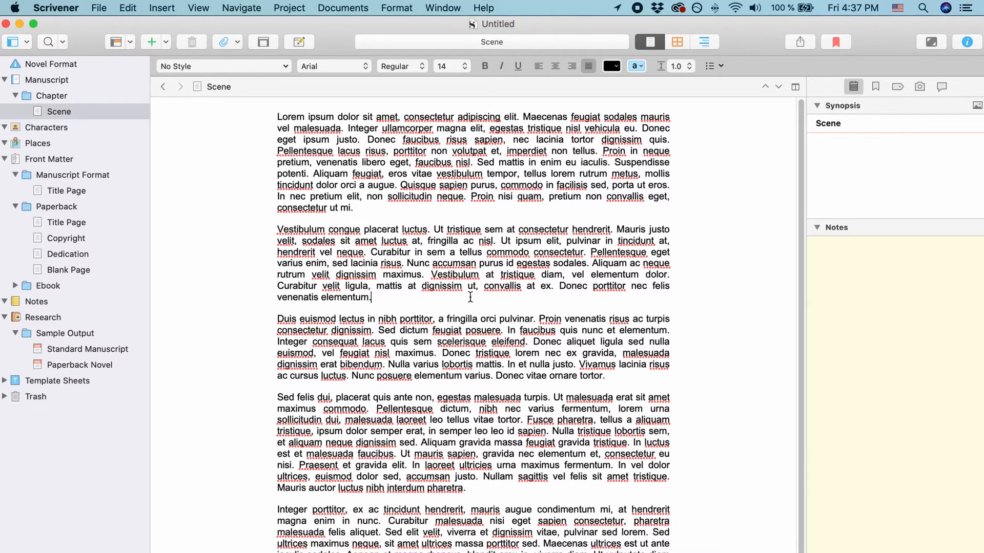
pyautogui.moveTo(317, 248)
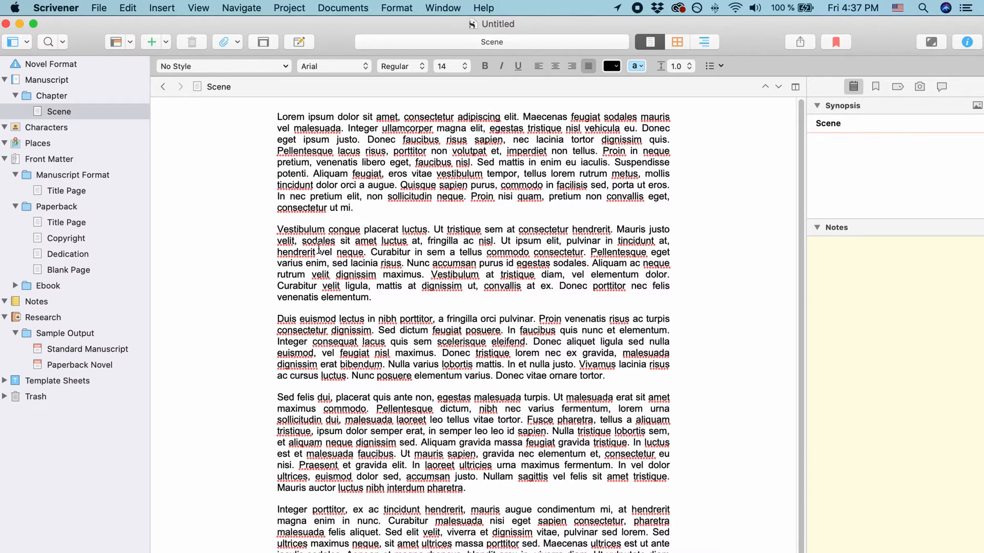
pyautogui.click(66, 237)
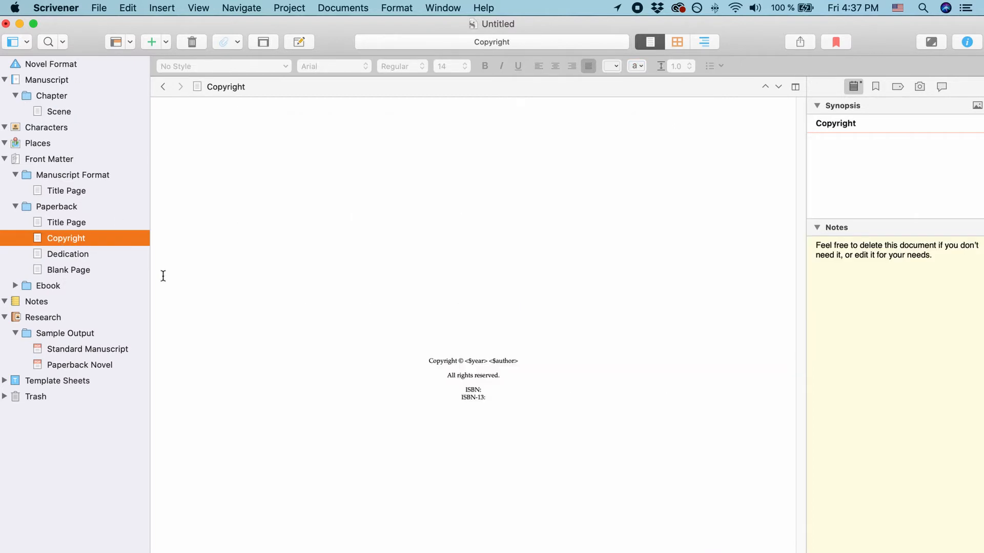
pyautogui.moveTo(94, 239)
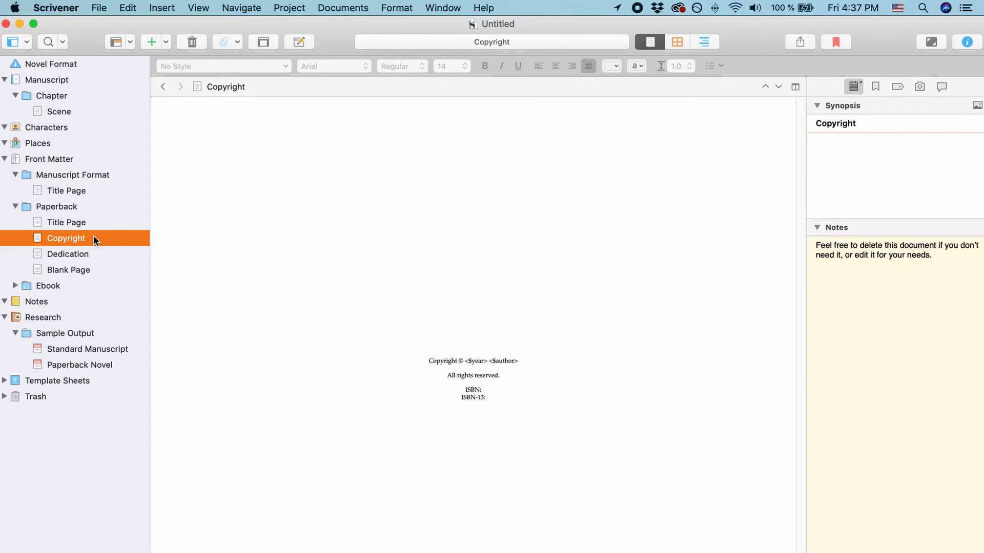
pyautogui.moveTo(69, 118)
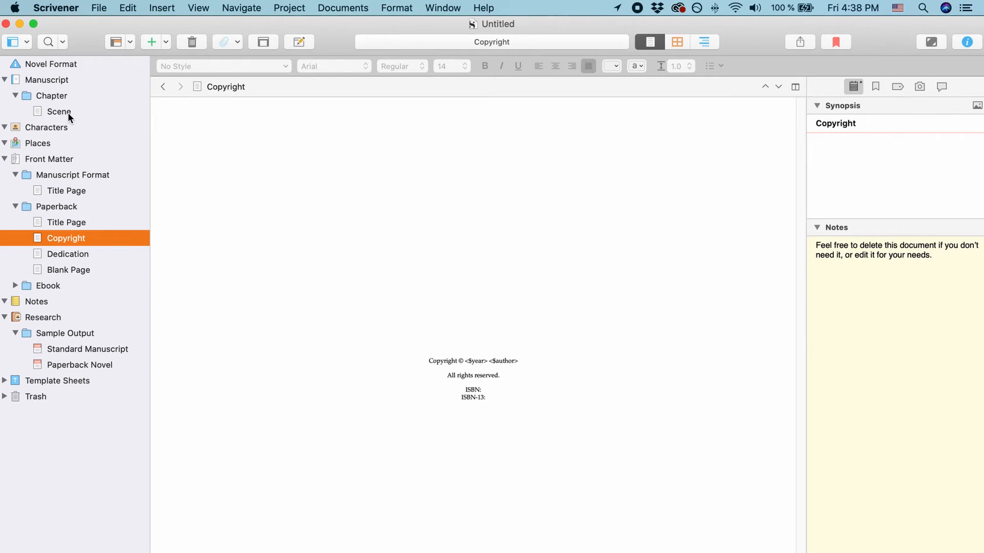
pyautogui.moveTo(95, 104)
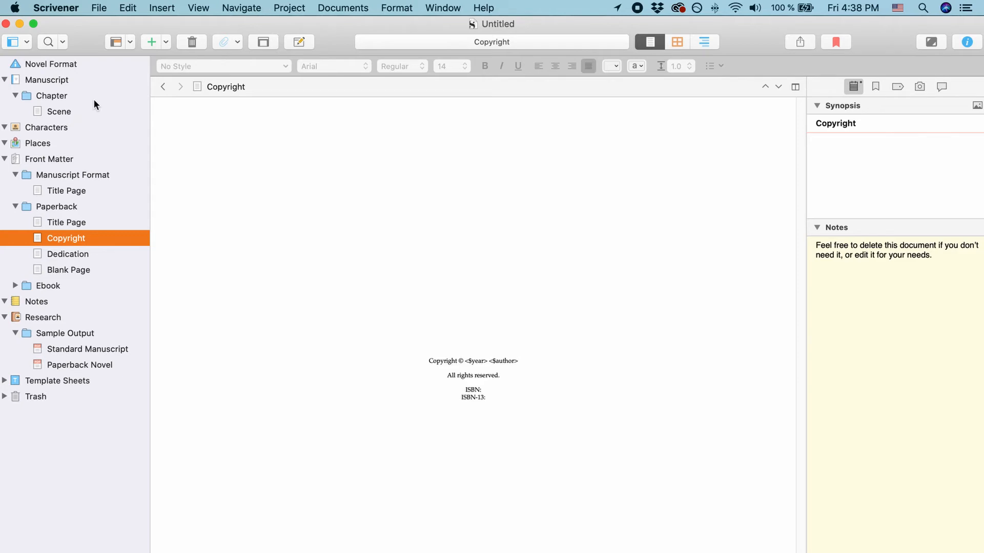
# Select only the Scene document in the Binder and bring up the Documents commands.
pyautogui.click(127, 7)
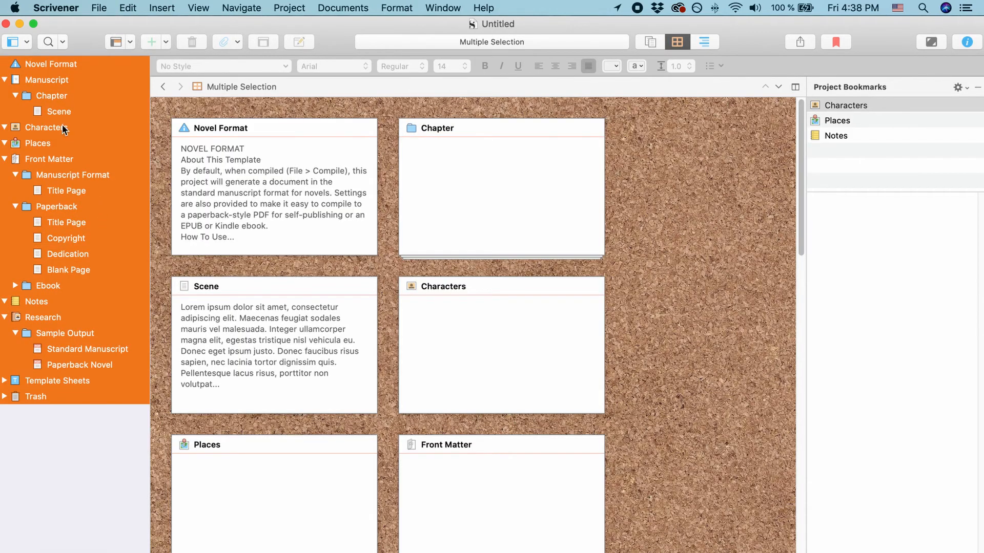
pyautogui.moveTo(54, 112)
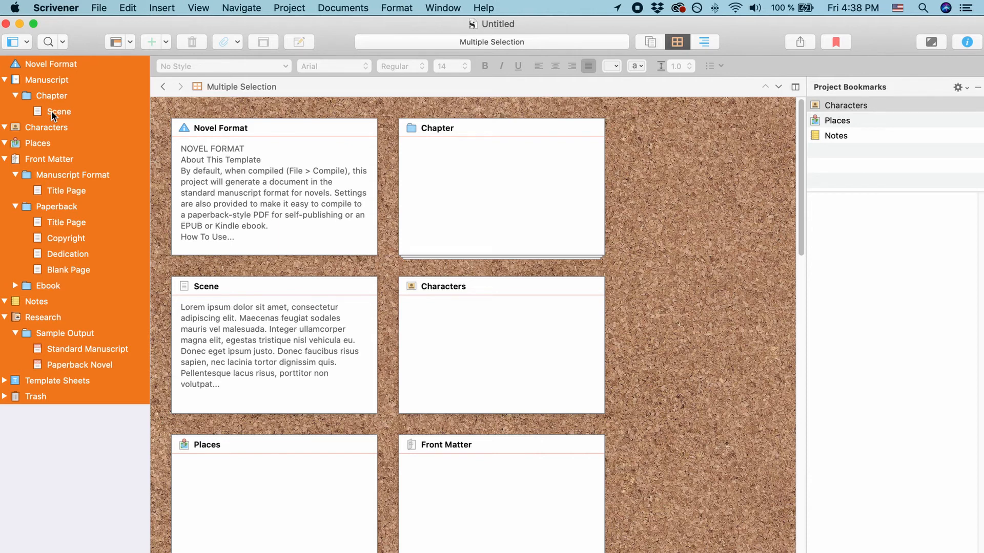
pyautogui.moveTo(54, 183)
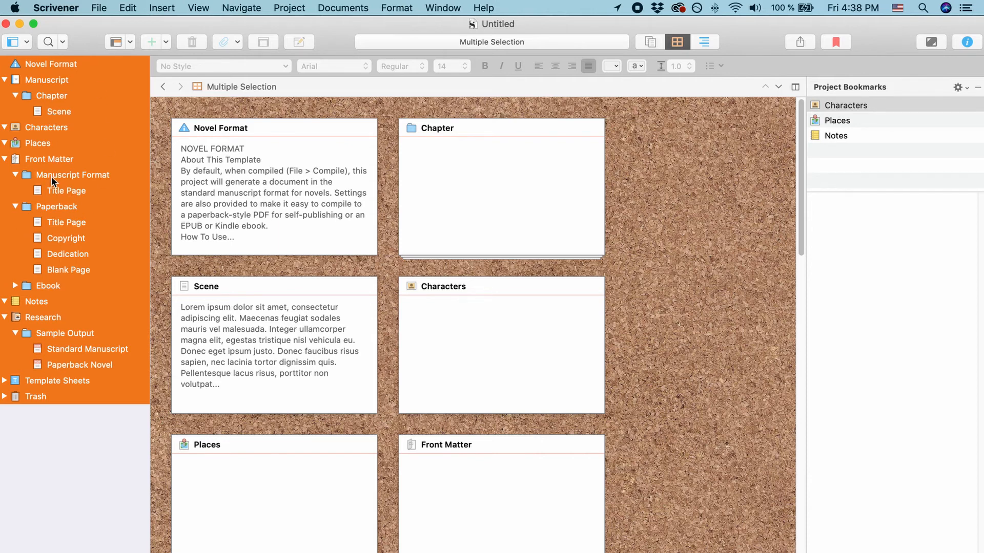
pyautogui.moveTo(49, 116)
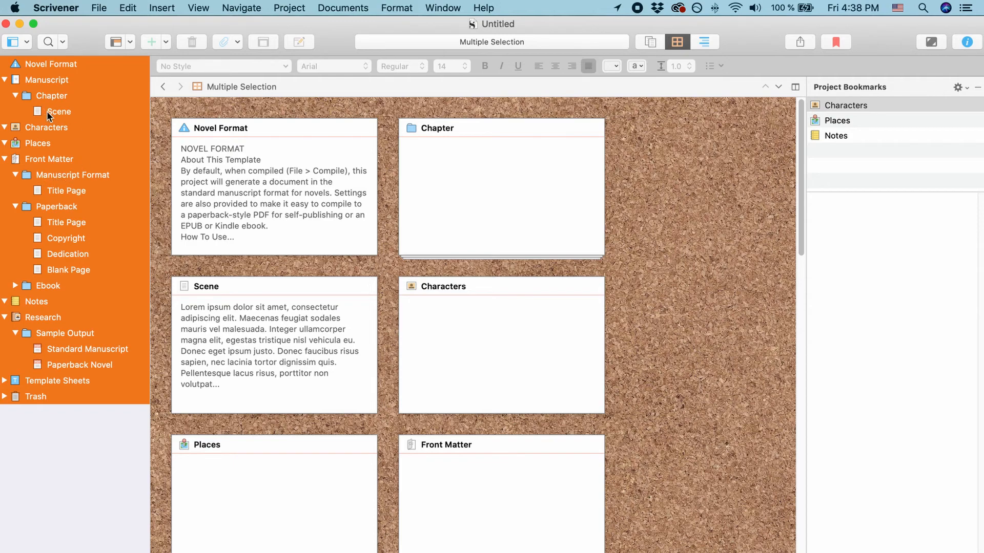
pyautogui.click(60, 110)
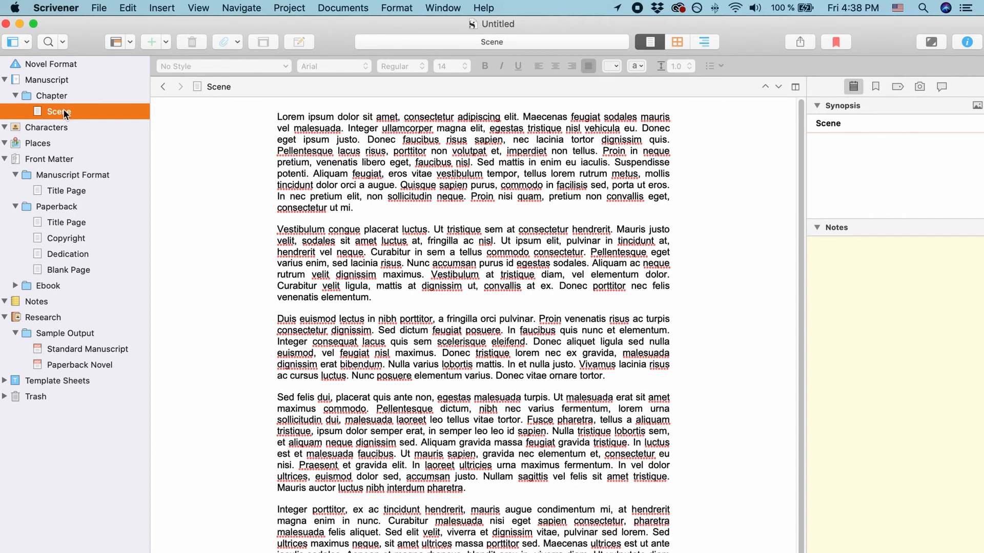
pyautogui.click(342, 7)
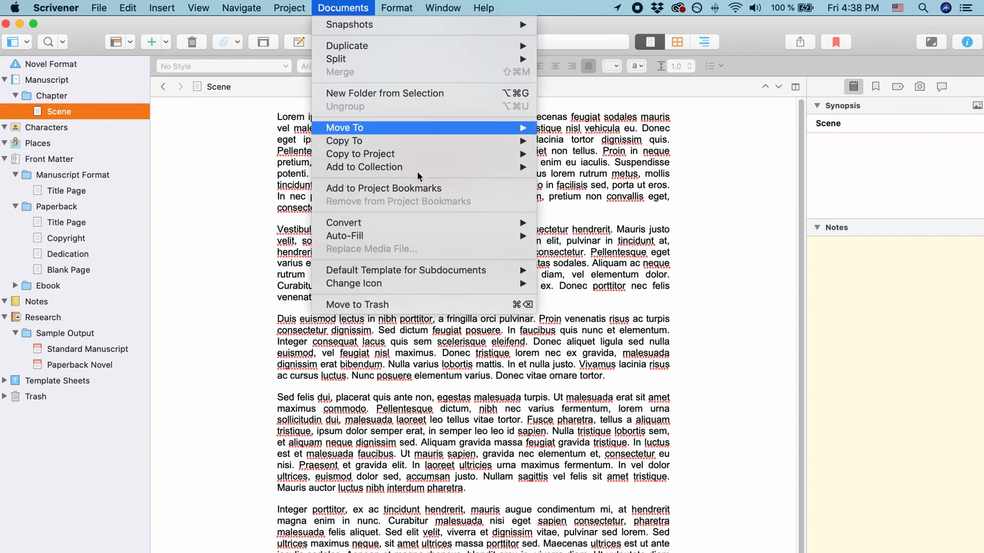
pyautogui.moveTo(343, 223)
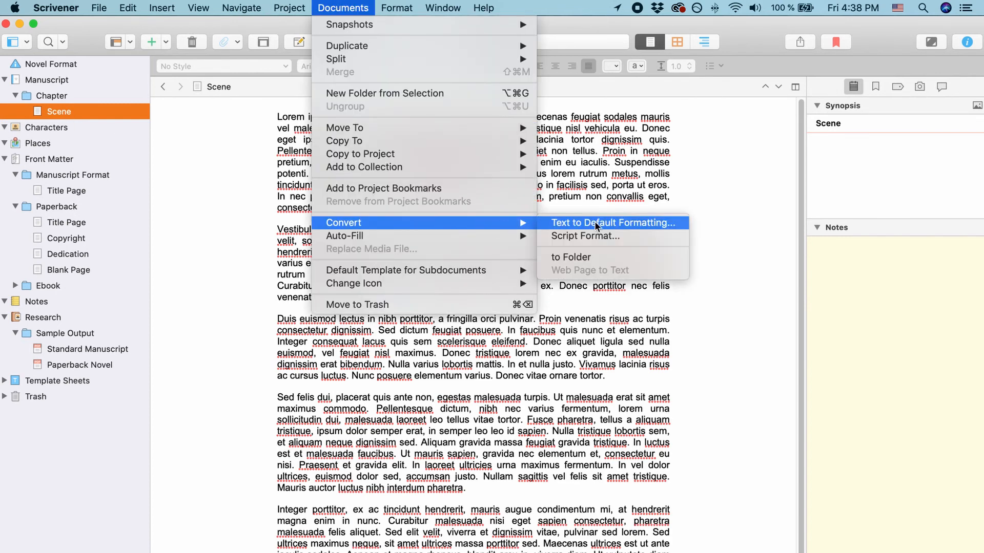
pyautogui.moveTo(609, 228)
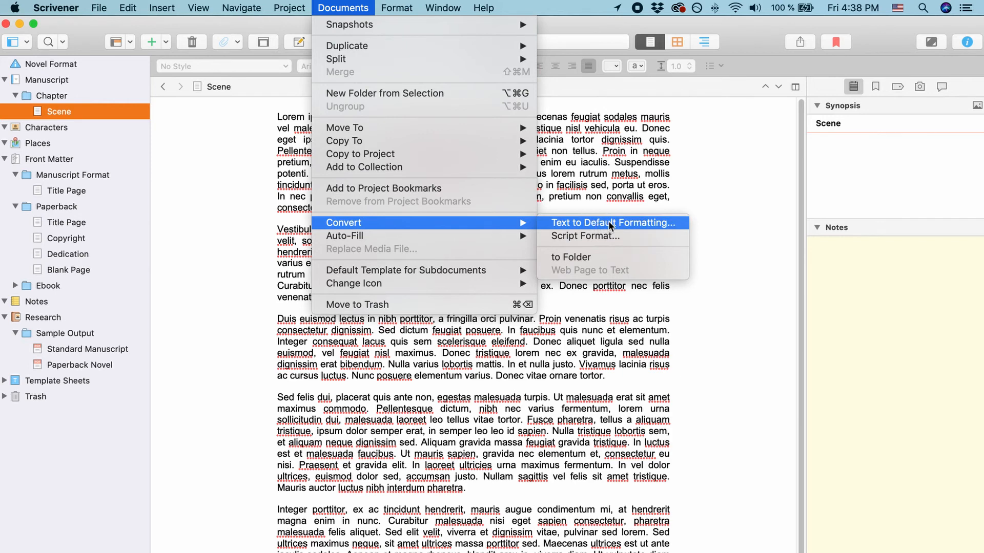
# Convert the Scene text to default formatting with no extra options ticked and confirm.
pyautogui.click(612, 222)
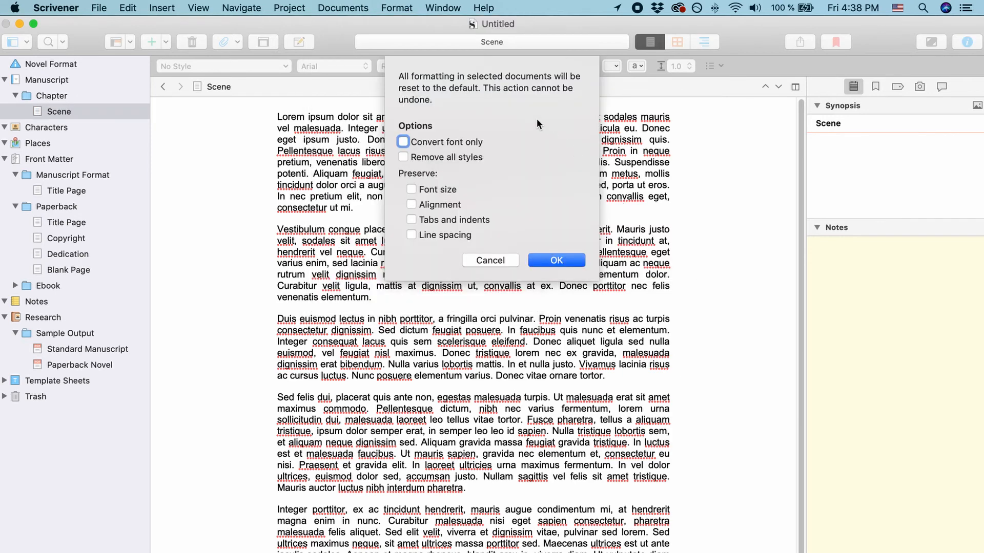
pyautogui.moveTo(495, 124)
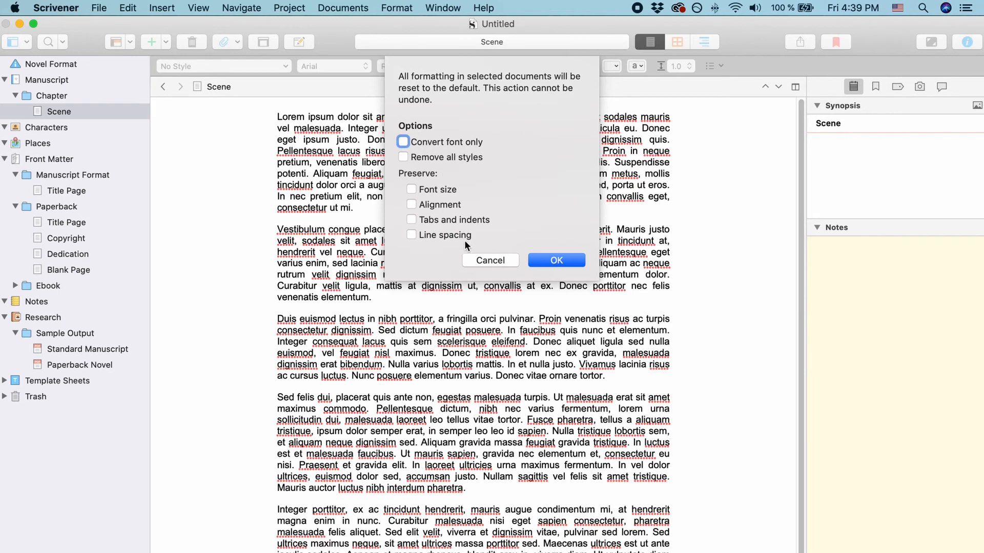
pyautogui.moveTo(443, 212)
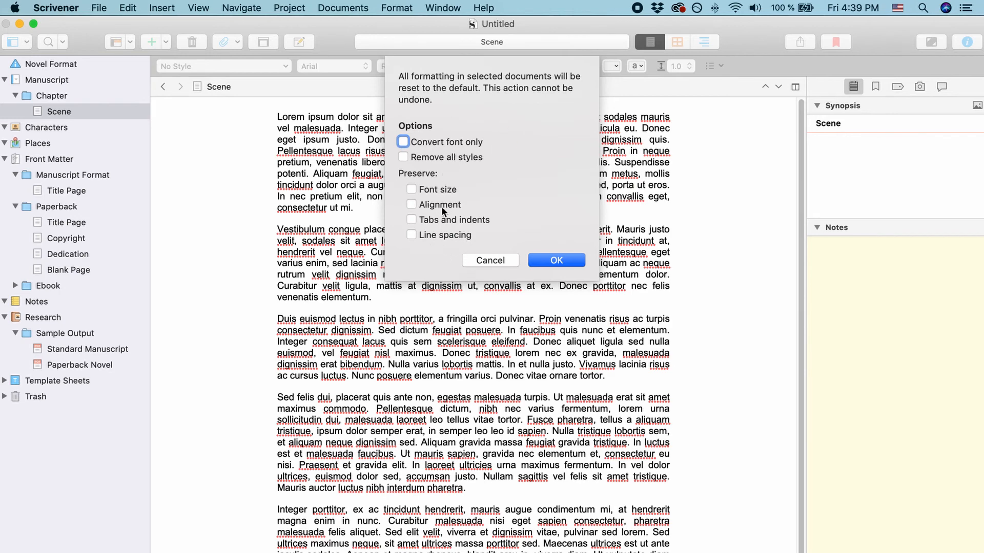
pyautogui.moveTo(555, 259)
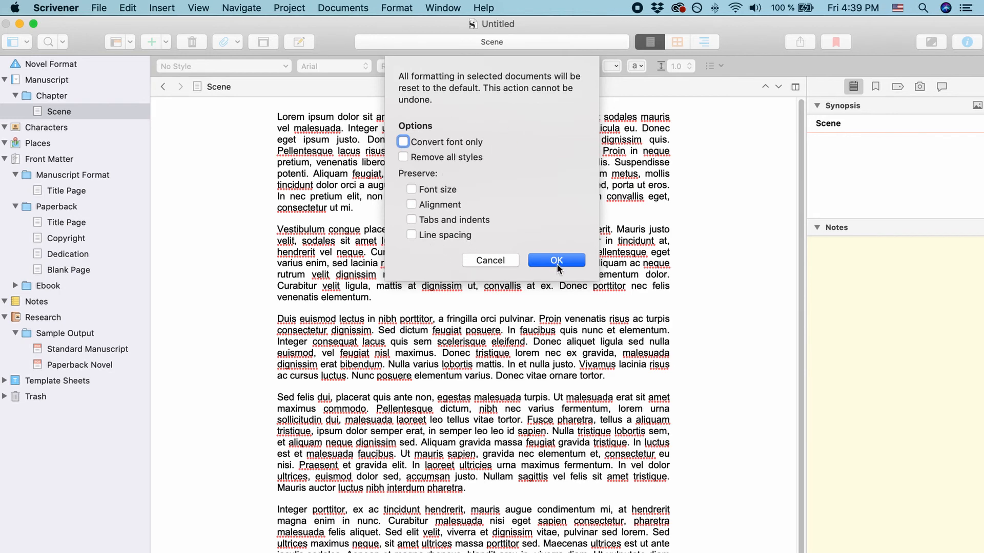
pyautogui.moveTo(712, 222)
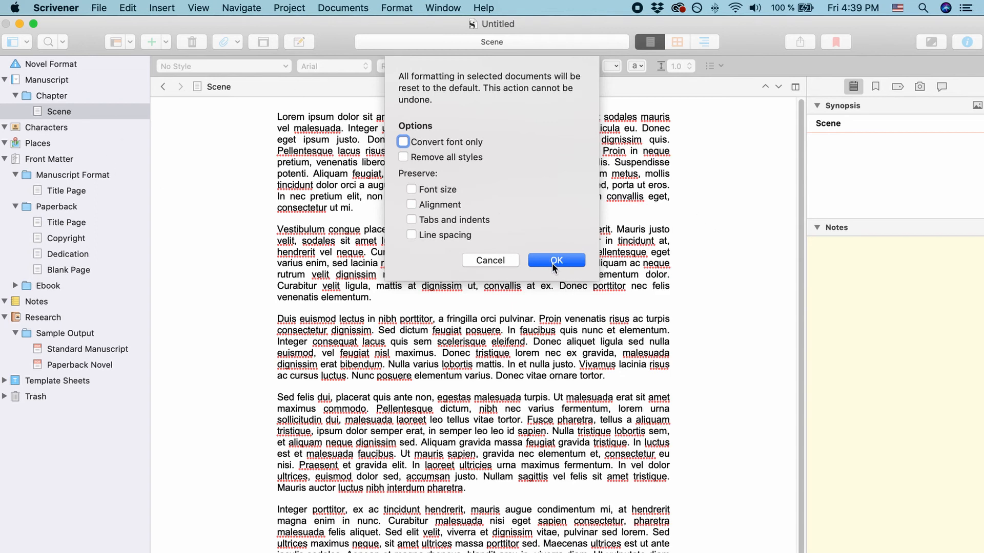
pyautogui.click(555, 260)
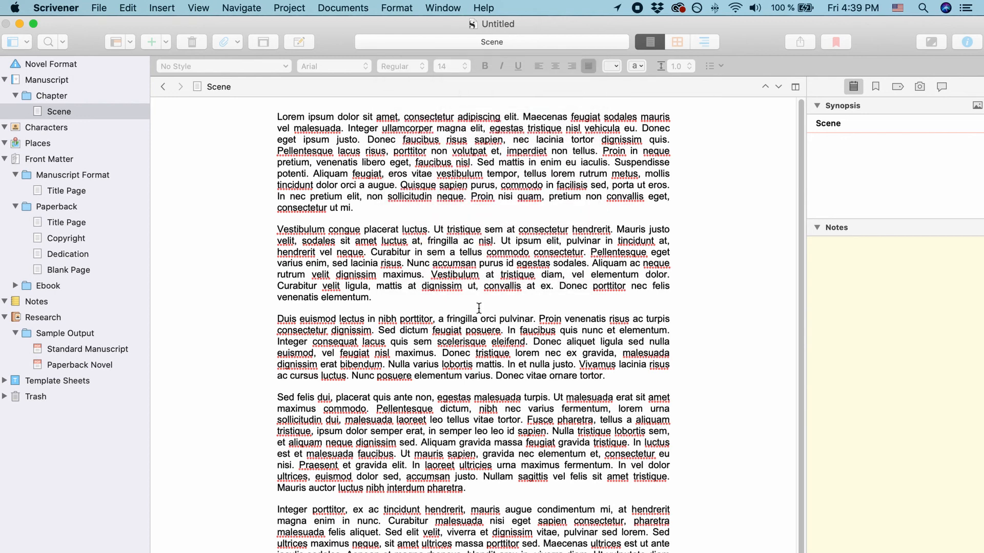